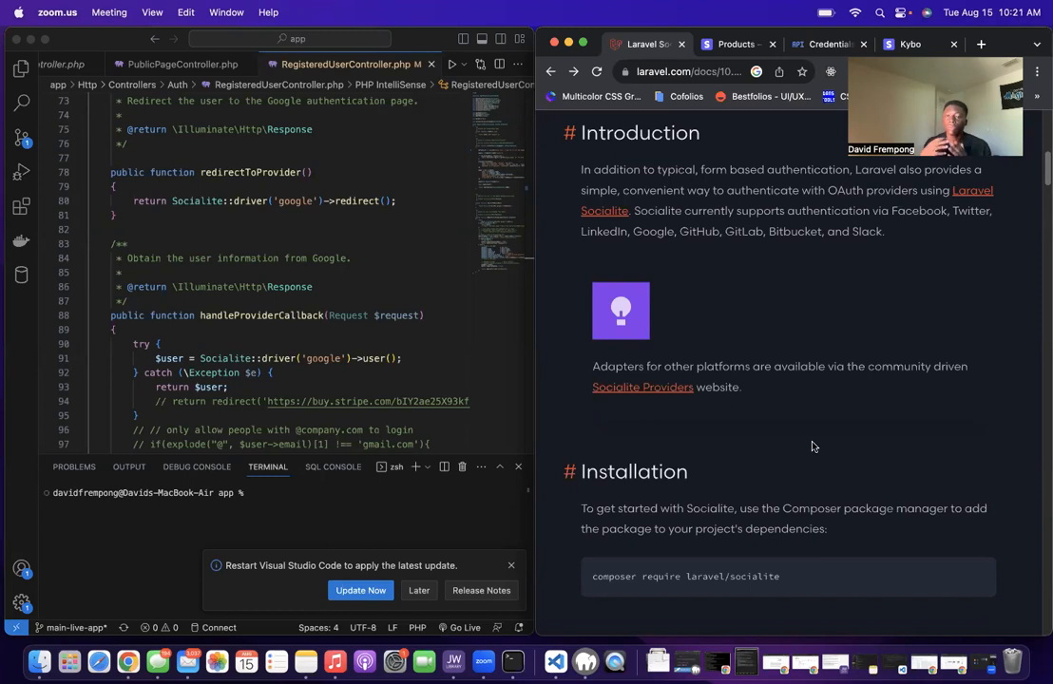
# Scroll the Socialite docs down to the Configuration section's config/services.php example
pyautogui.scroll(-3)
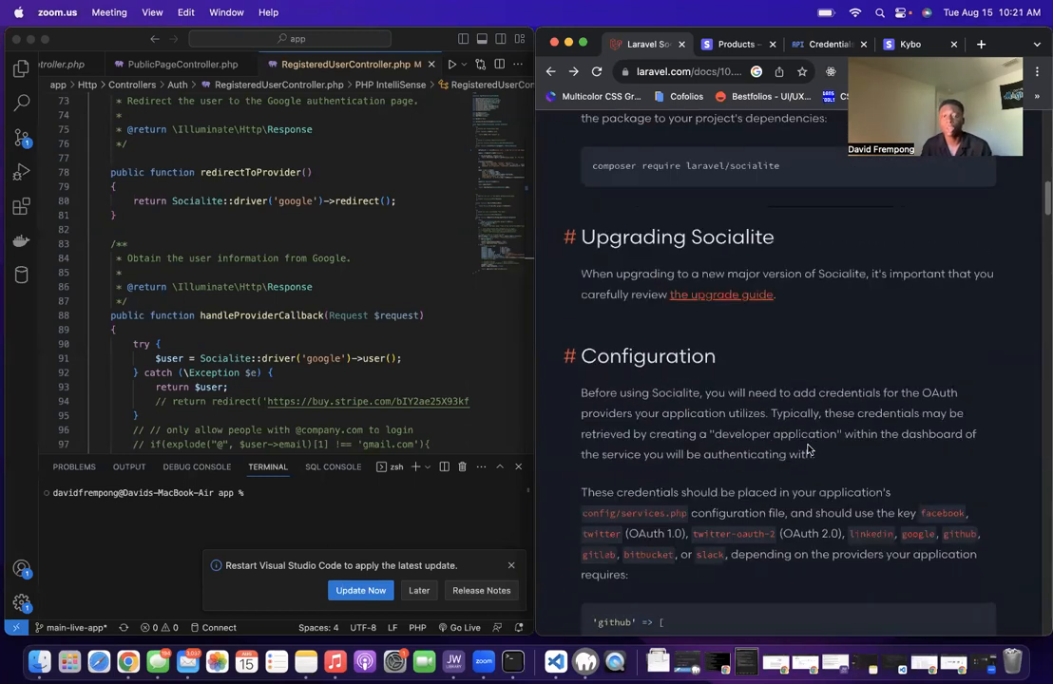
pyautogui.scroll(-3)
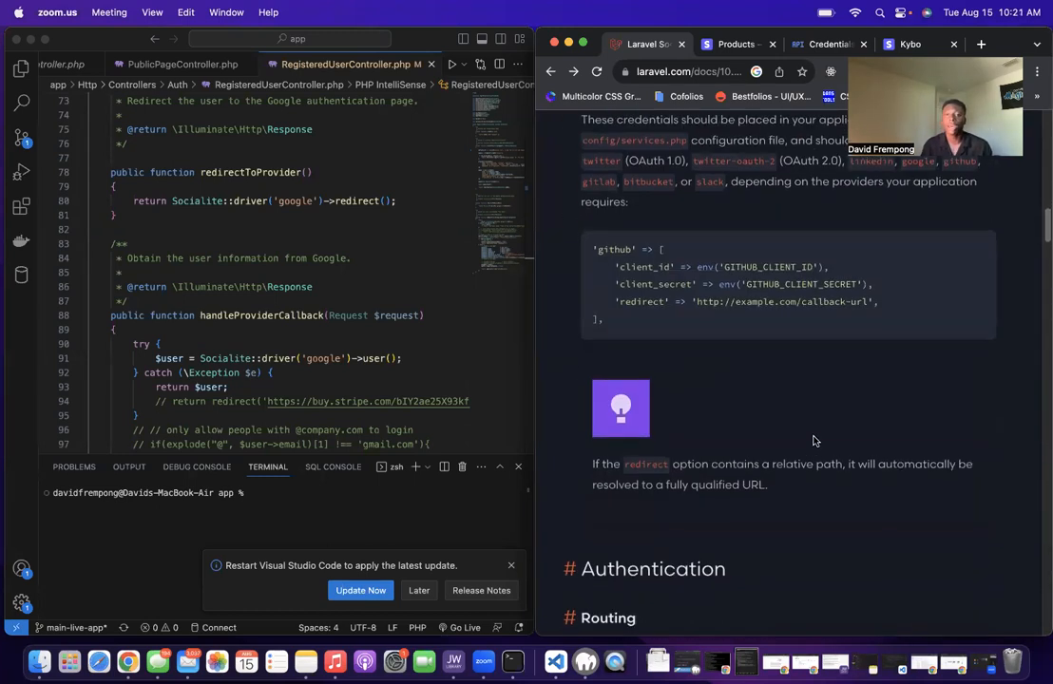
pyautogui.moveTo(816, 179)
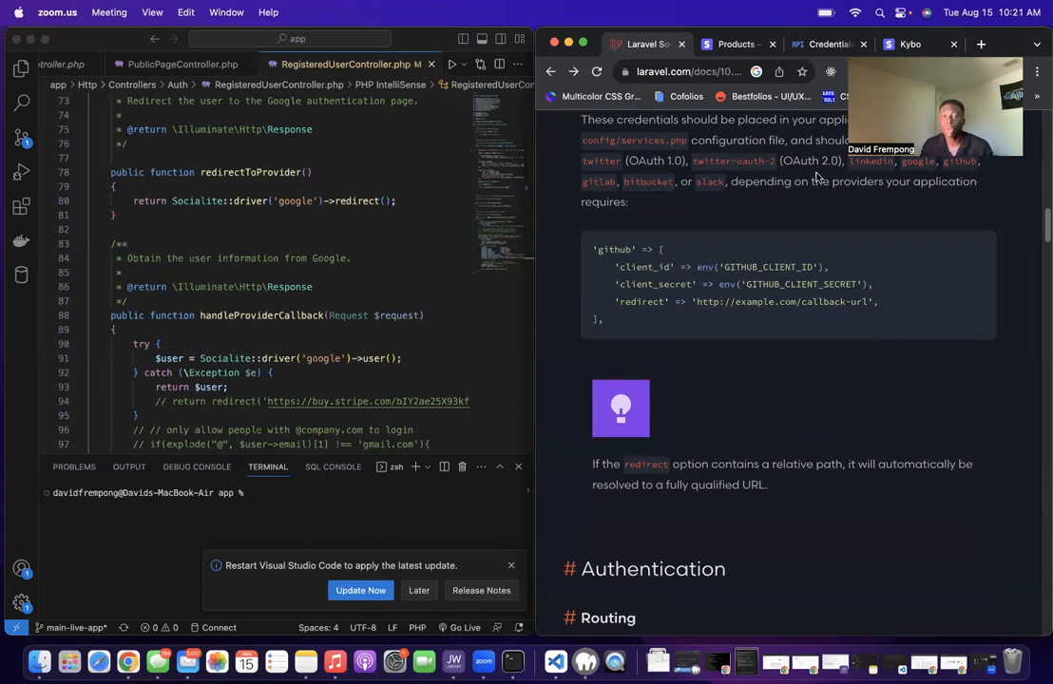
# Switch to the Google Cloud Credentials page for the Test project
pyautogui.click(824, 44)
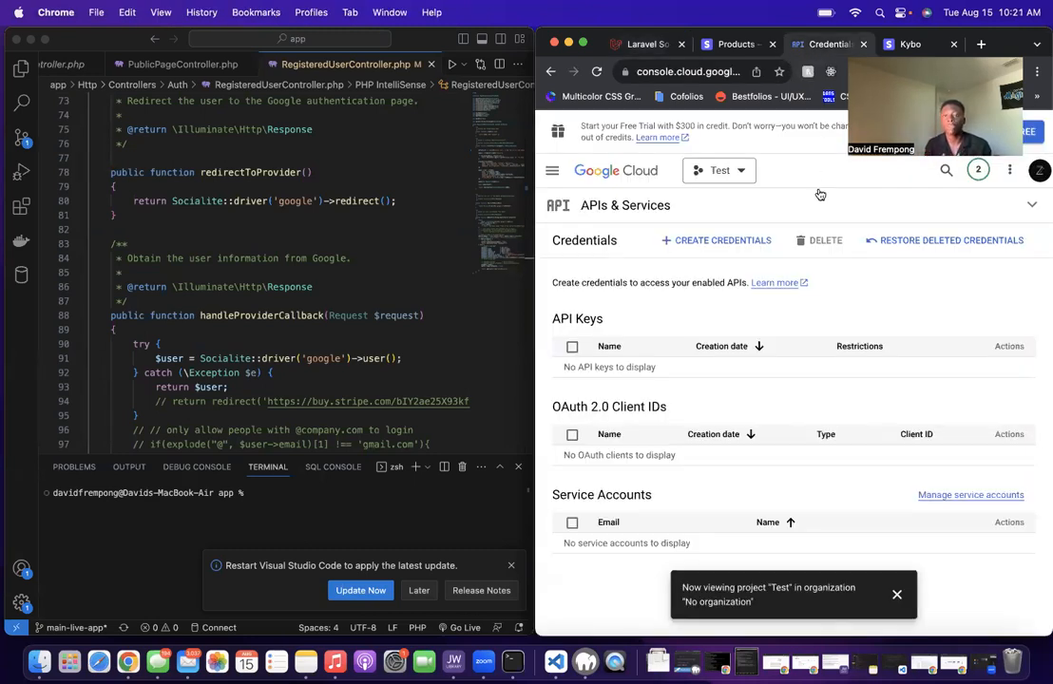
pyautogui.moveTo(869, 205)
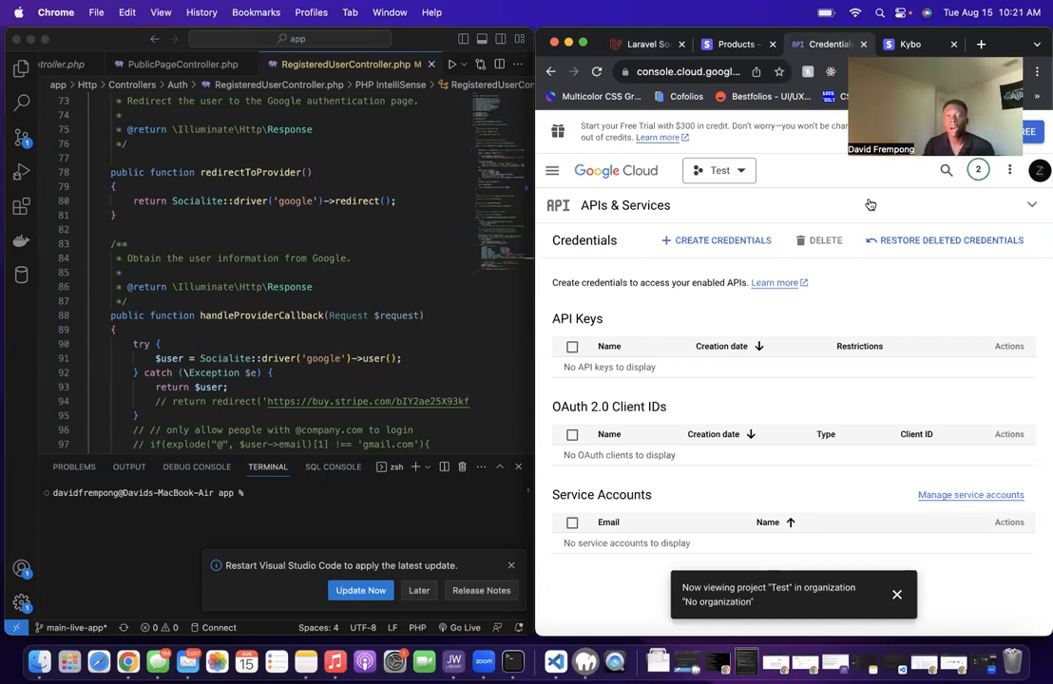
# Return to the Socialite documentation and scroll further into the configuration section
pyautogui.click(647, 43)
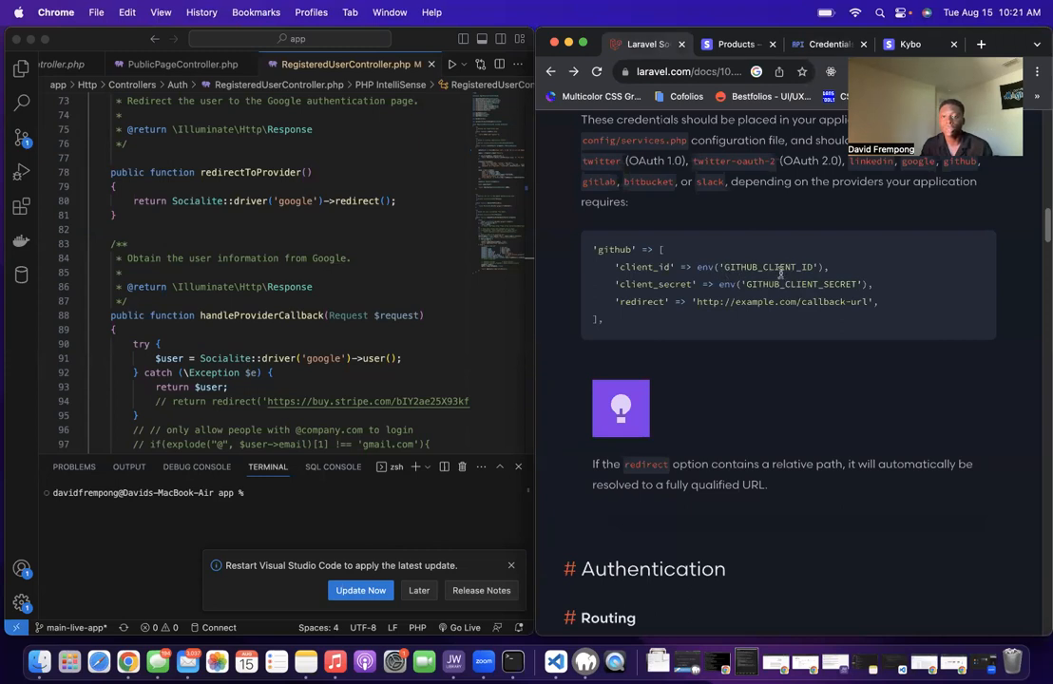
pyautogui.moveTo(840, 360)
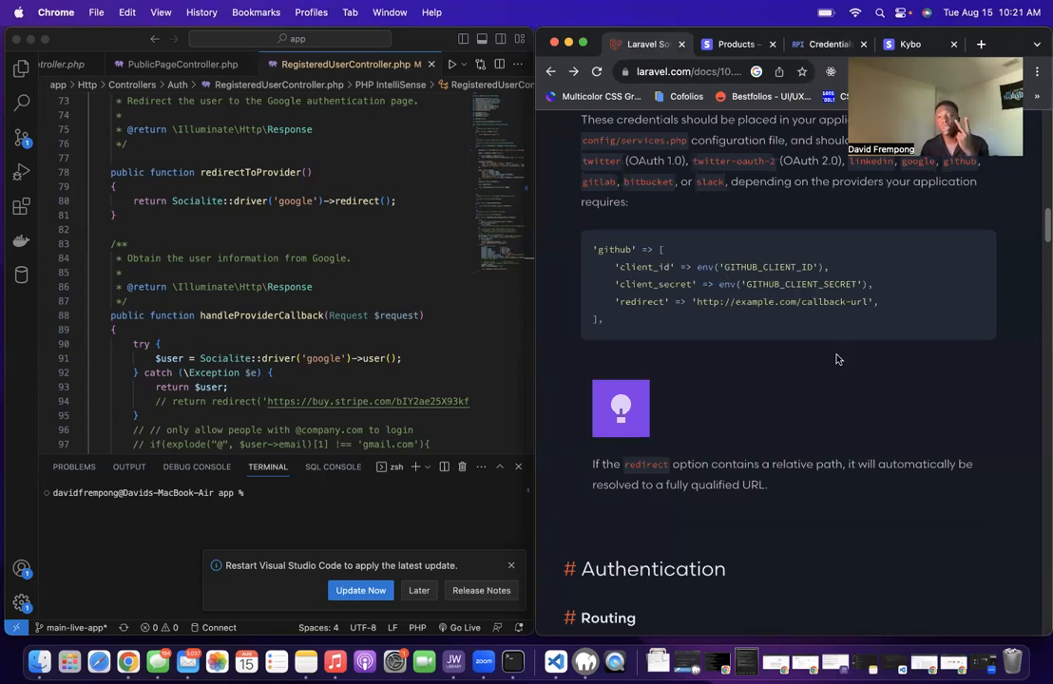
pyautogui.moveTo(837, 355)
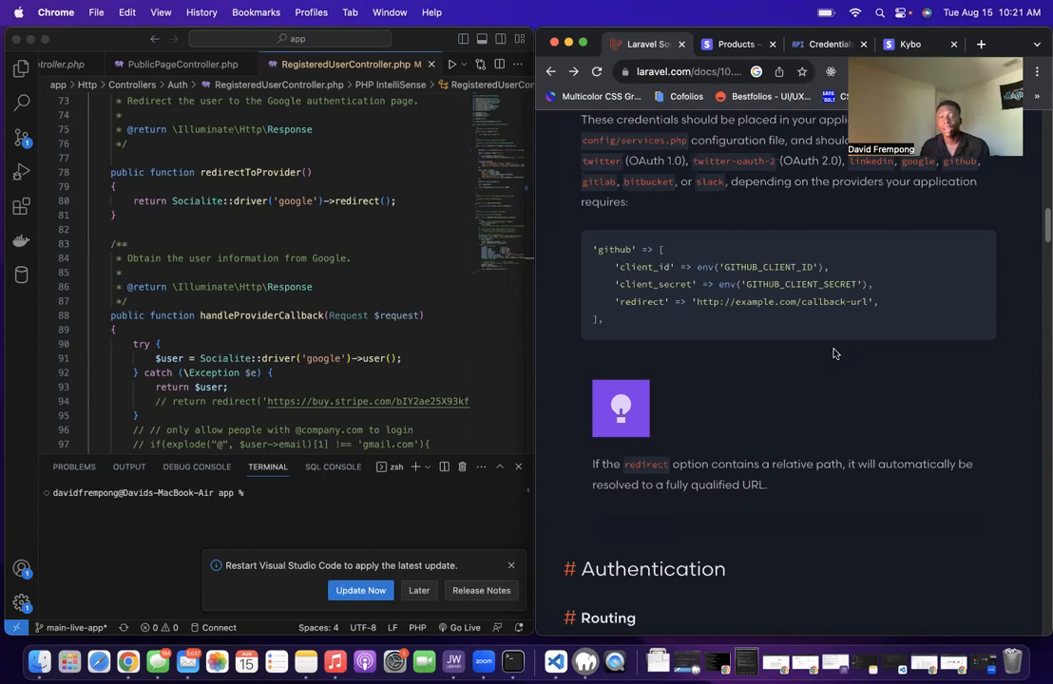
pyautogui.scroll(-3)
pyautogui.write('app')
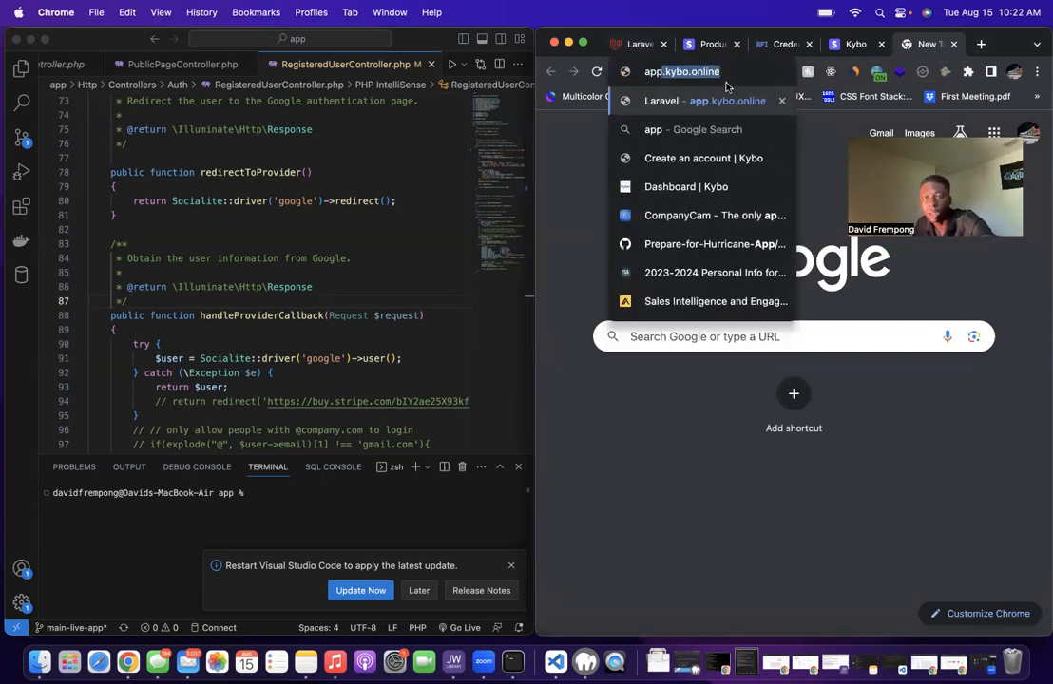
# Load the app.kybo.online login page with its Sign in with Google option
pyautogui.click(726, 101)
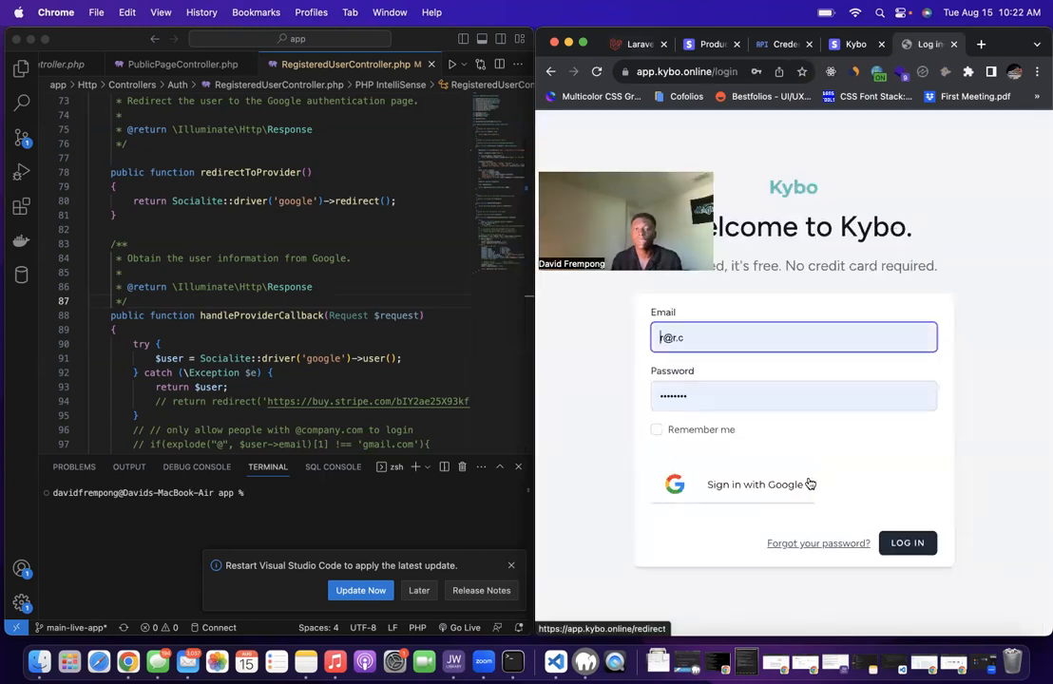
pyautogui.moveTo(802, 502)
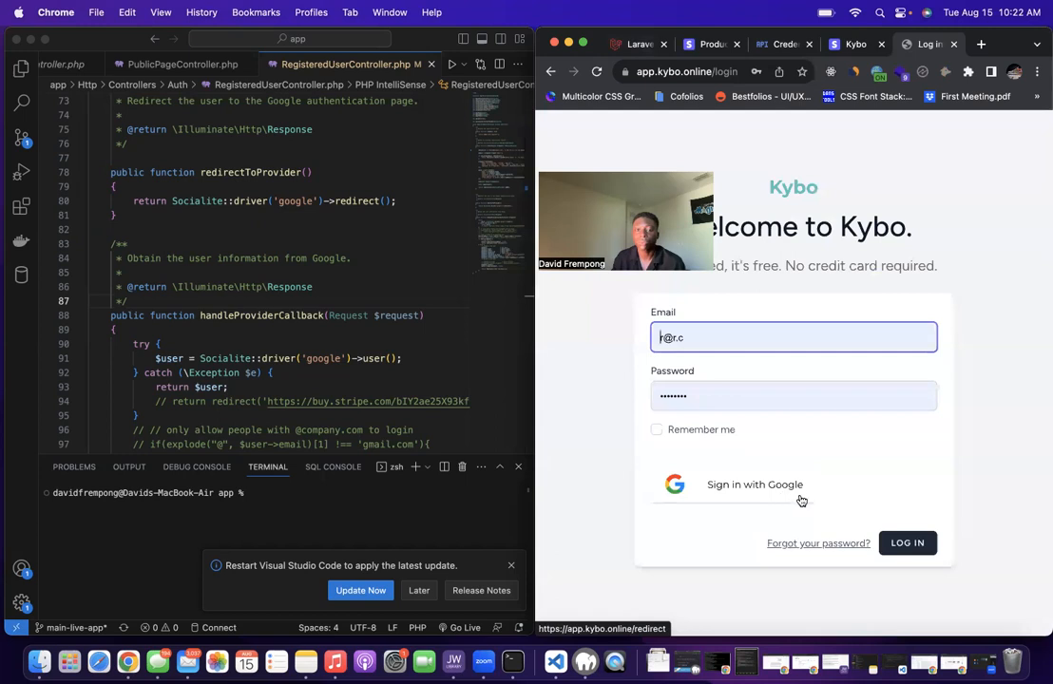
pyautogui.moveTo(839, 502)
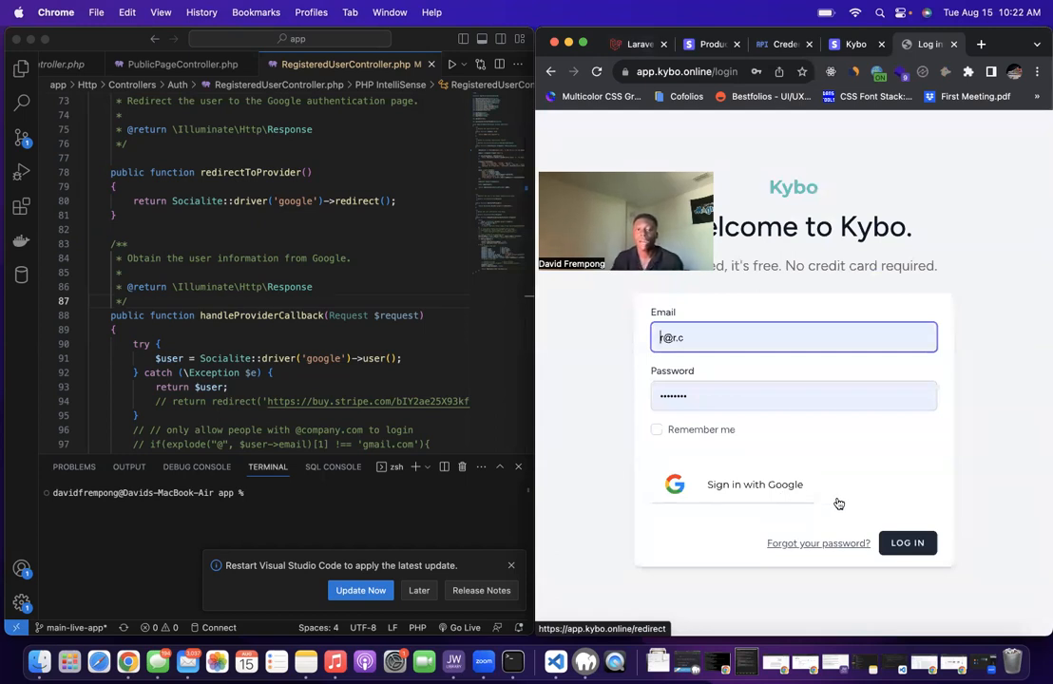
pyautogui.moveTo(859, 485)
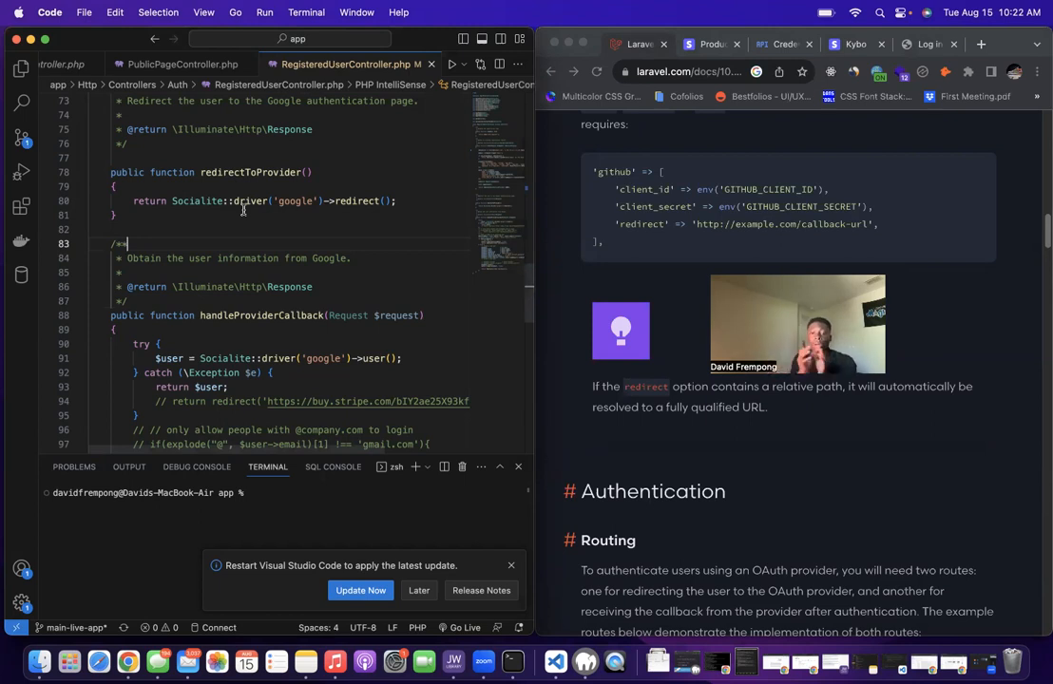
pyautogui.scroll(-3)
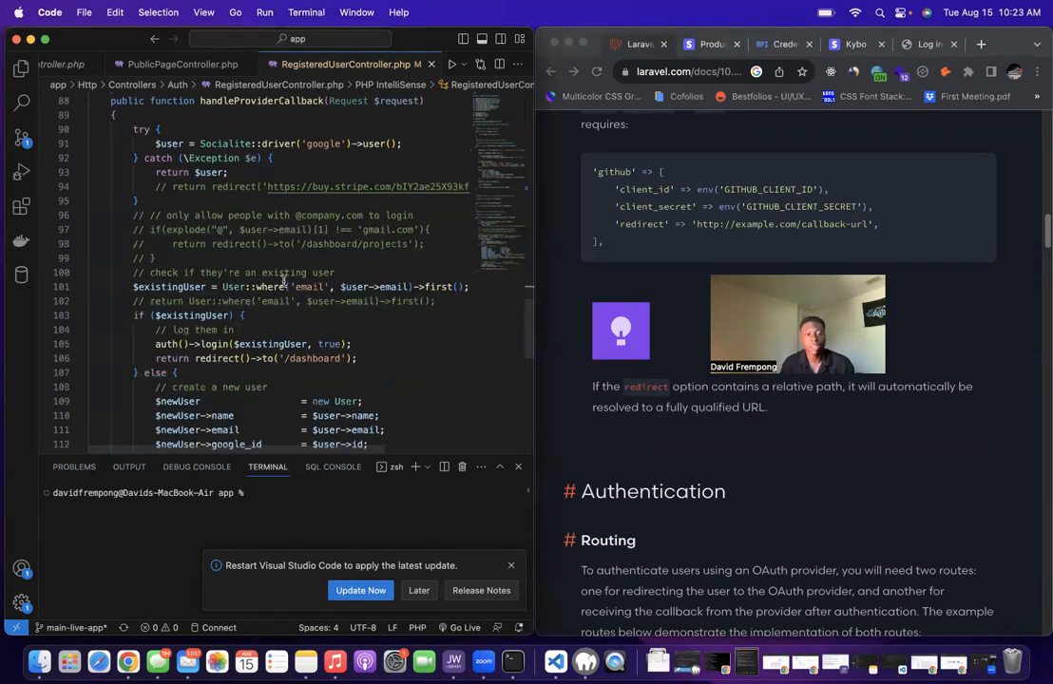
pyautogui.scroll(3)
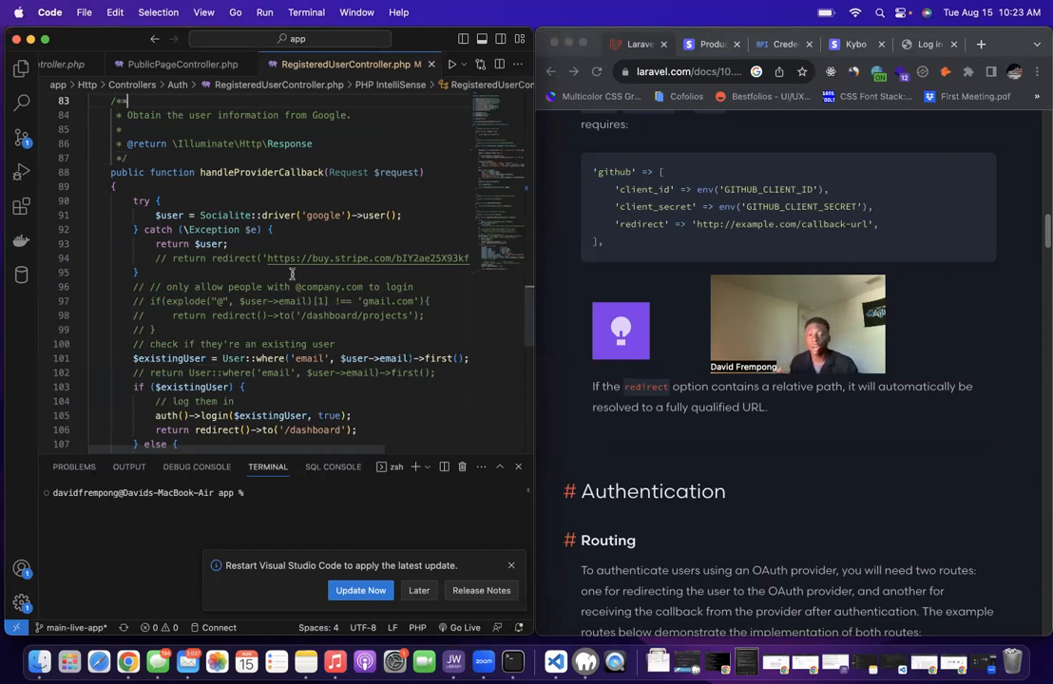
pyautogui.scroll(-3)
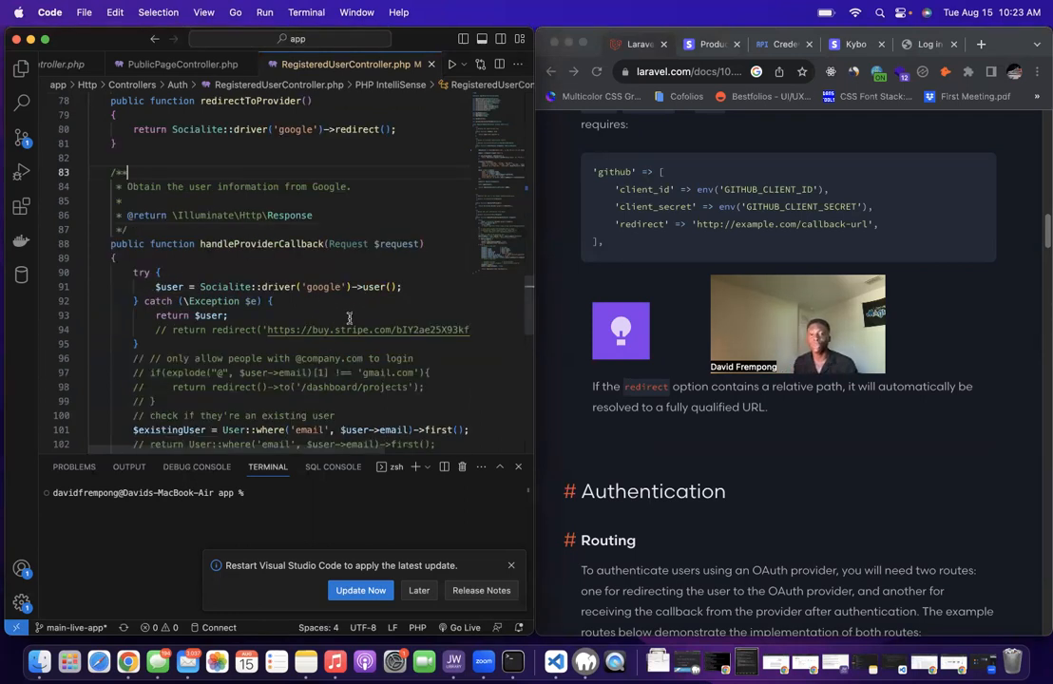
# Scroll the Socialite docs past Routing to the Authentication & Storage user-creation example
pyautogui.scroll(-3)
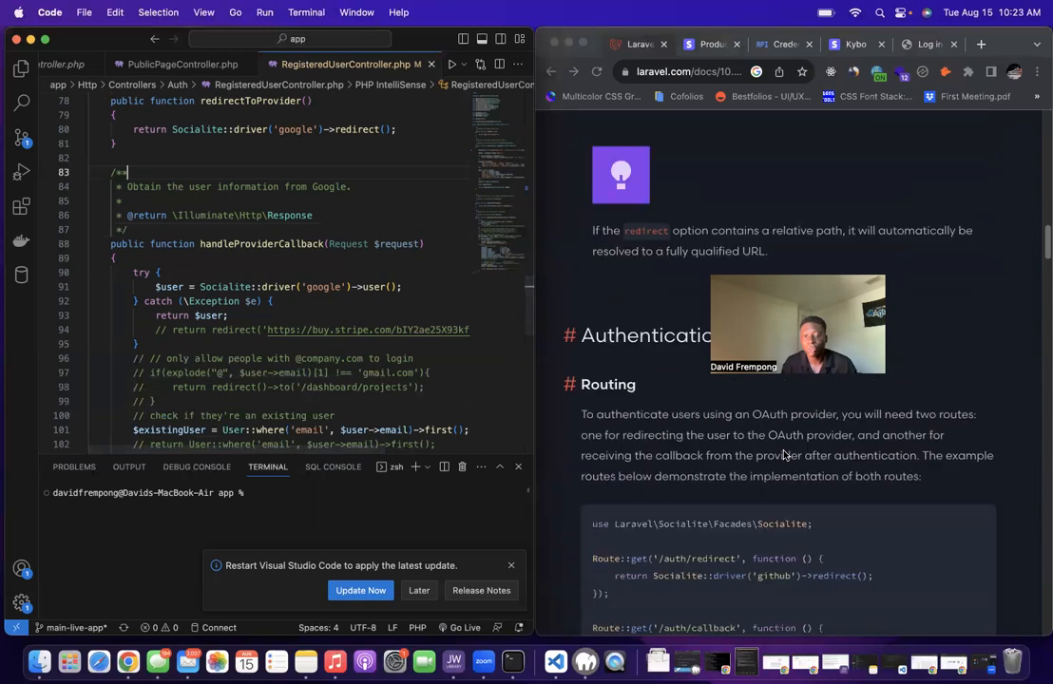
pyautogui.scroll(-3)
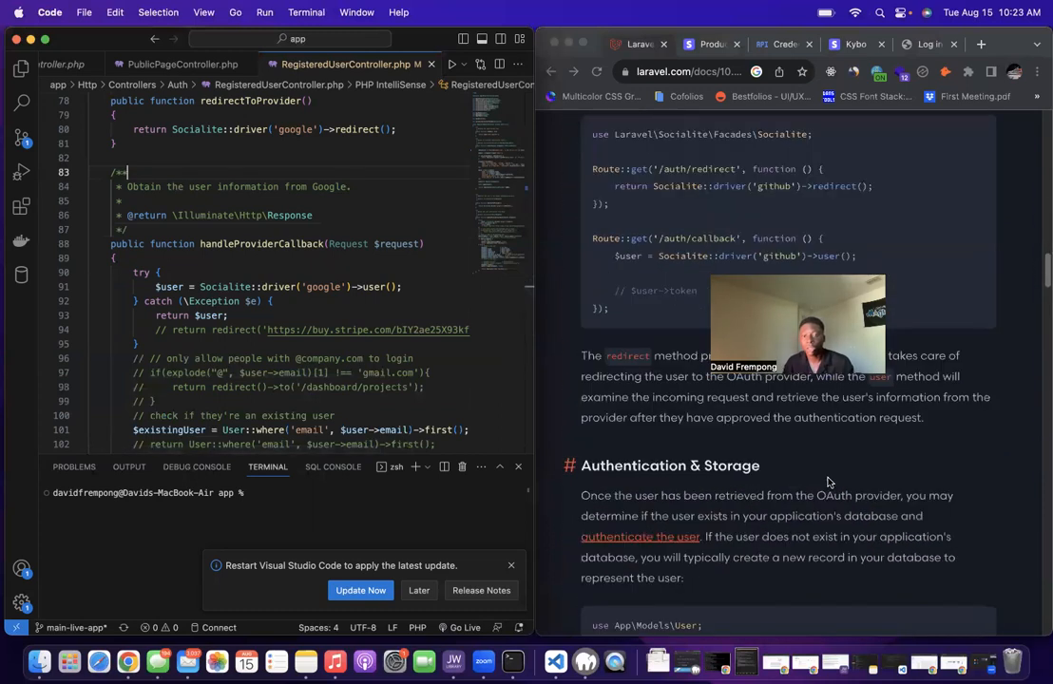
pyautogui.scroll(-3)
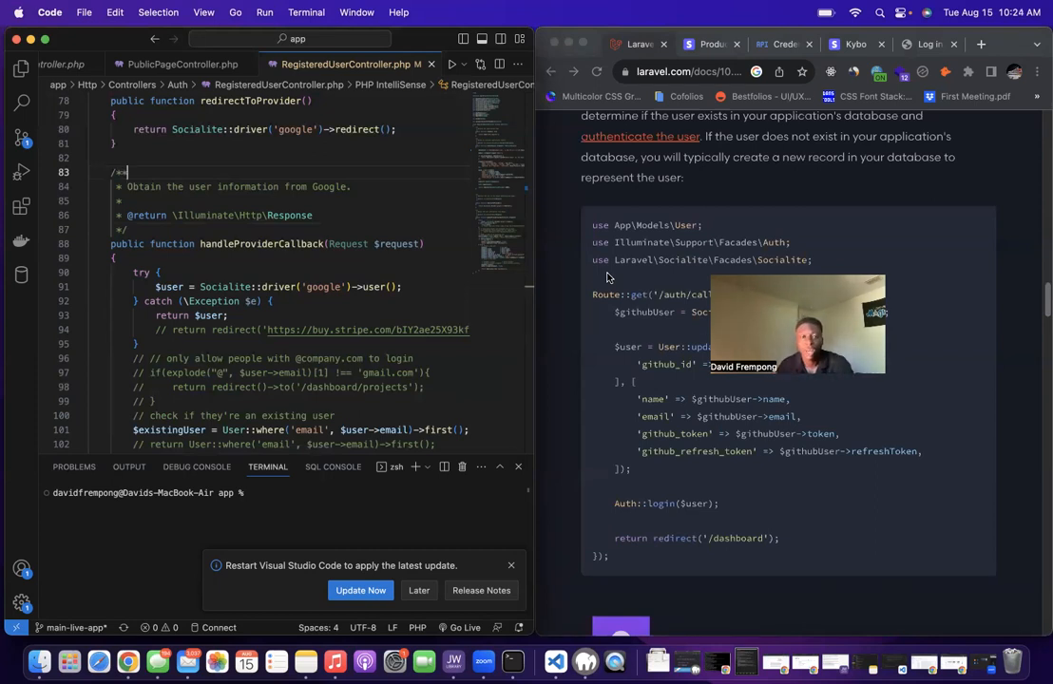
pyautogui.moveTo(597, 334)
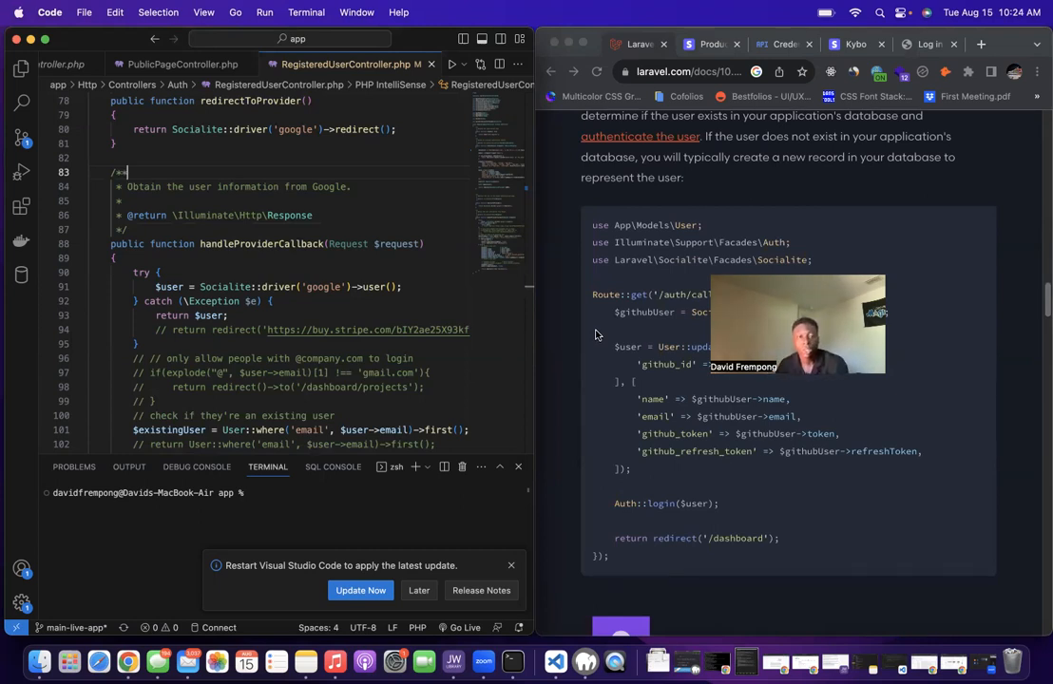
pyautogui.moveTo(570, 369)
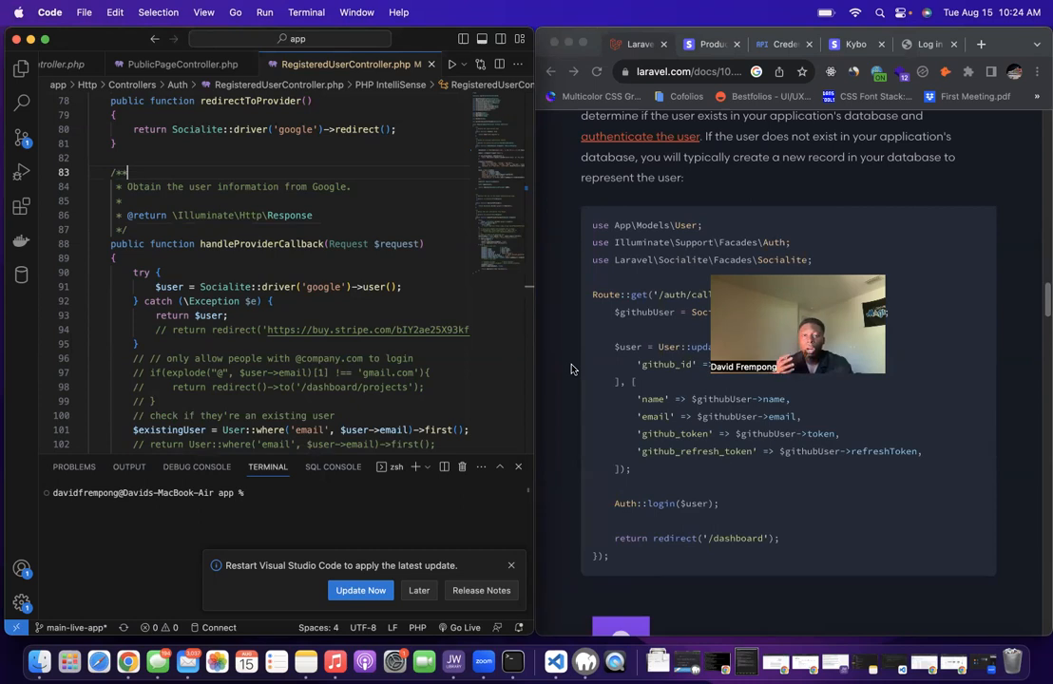